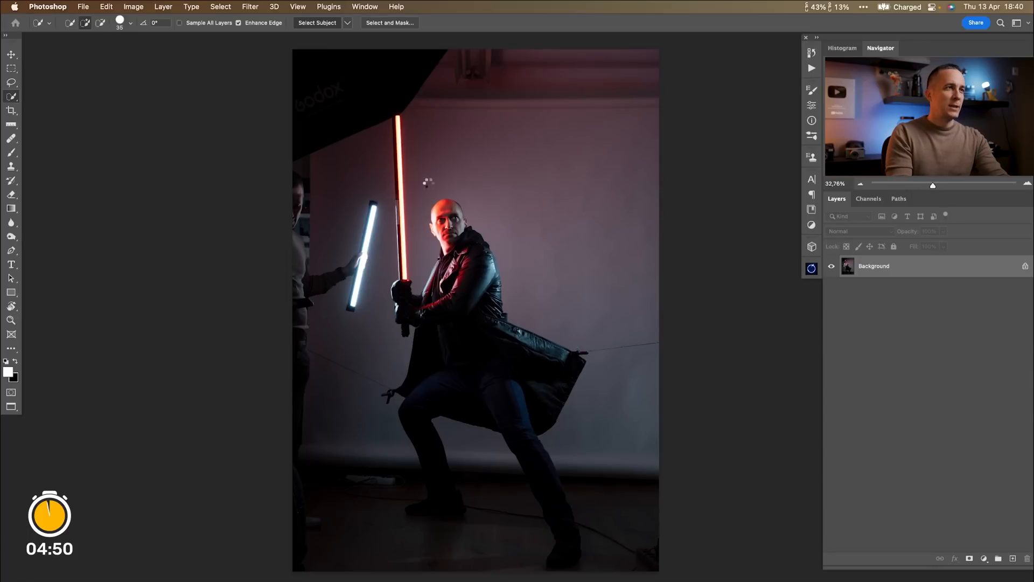
mouse_move(470, 228)
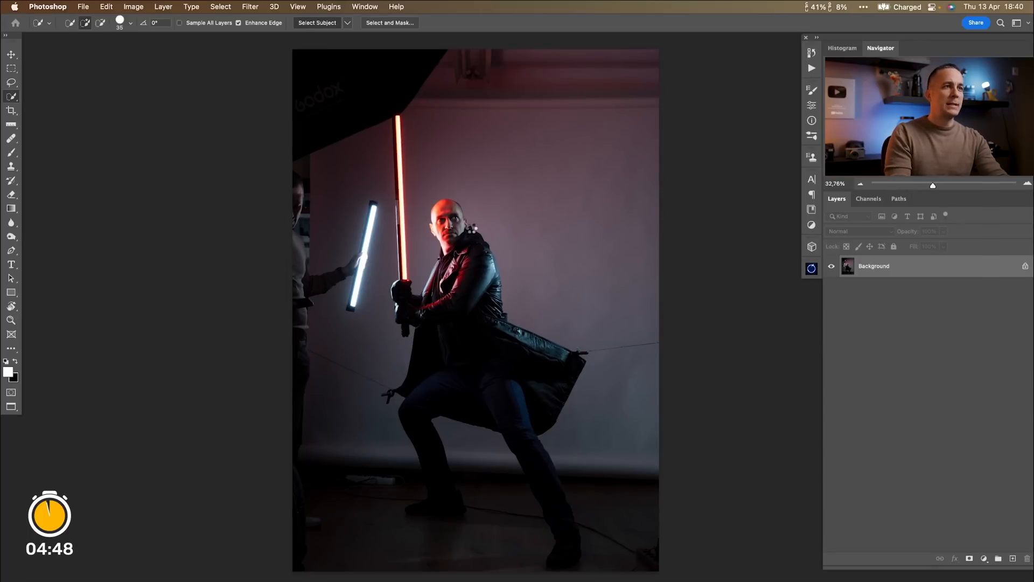
Start the subject selection of the fighter and his red lightsaber from the menu bar.
click(317, 22)
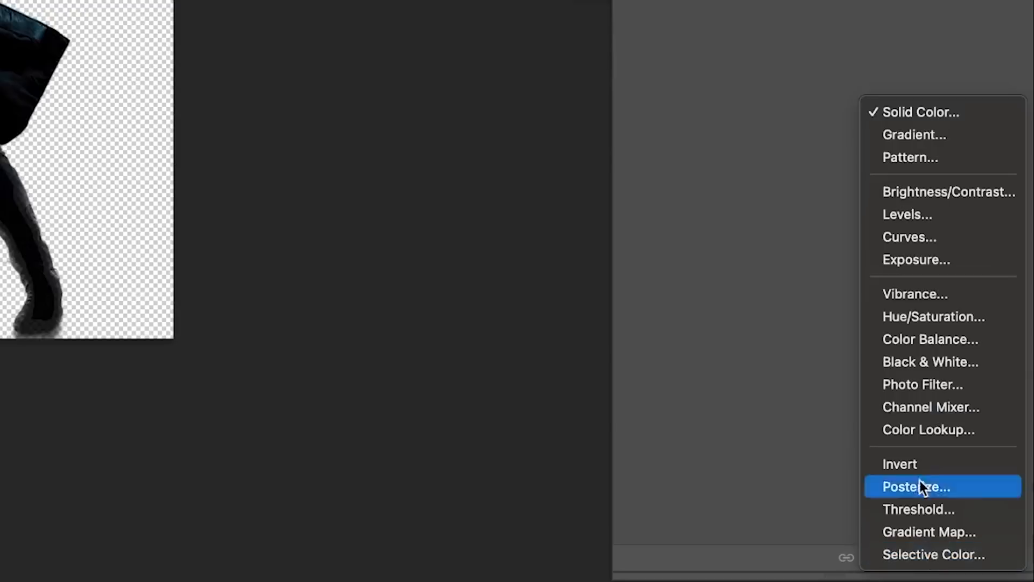
Add a dark grey Solid Color fill layer and move it below the fighter cut-out.
click(920, 110)
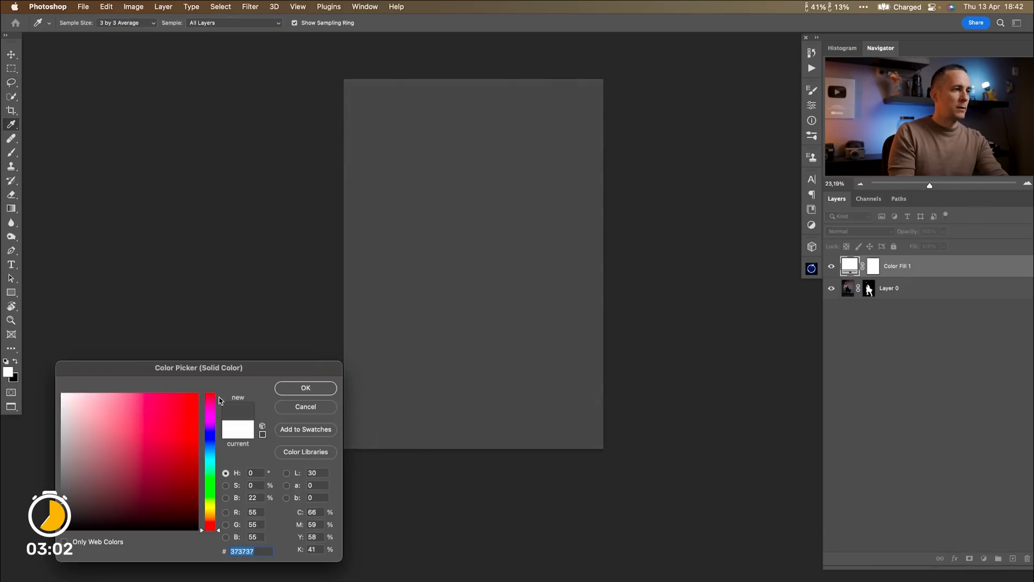
click(305, 388)
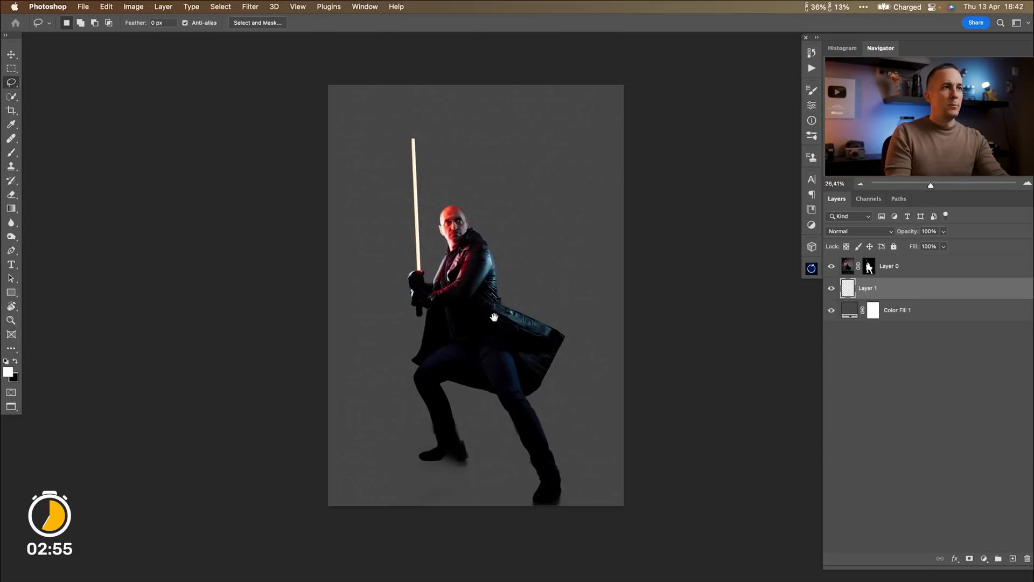
click(10, 166)
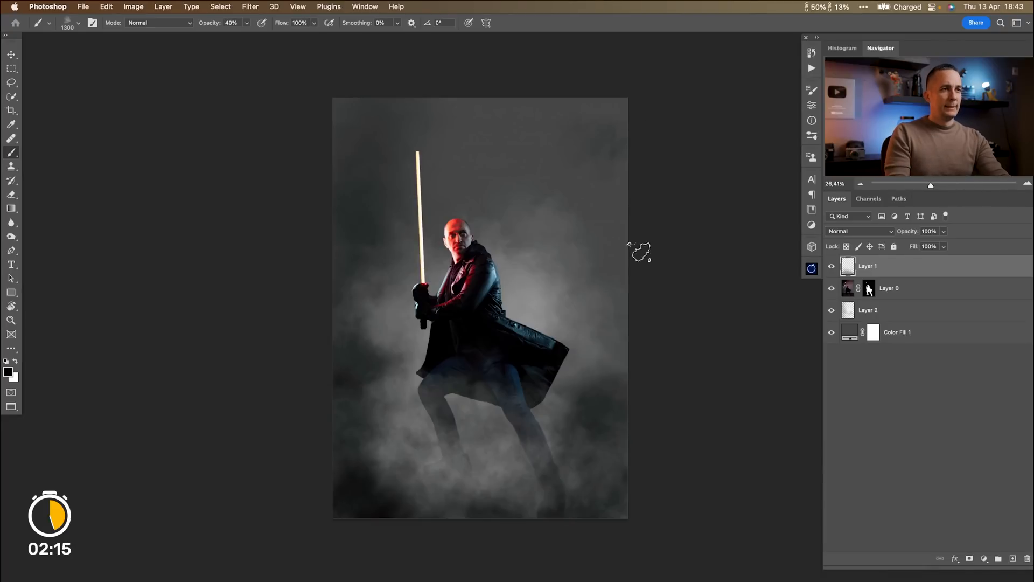
Create new smoke layers around the model layer and paint low-opacity grey smoke.
click(867, 267)
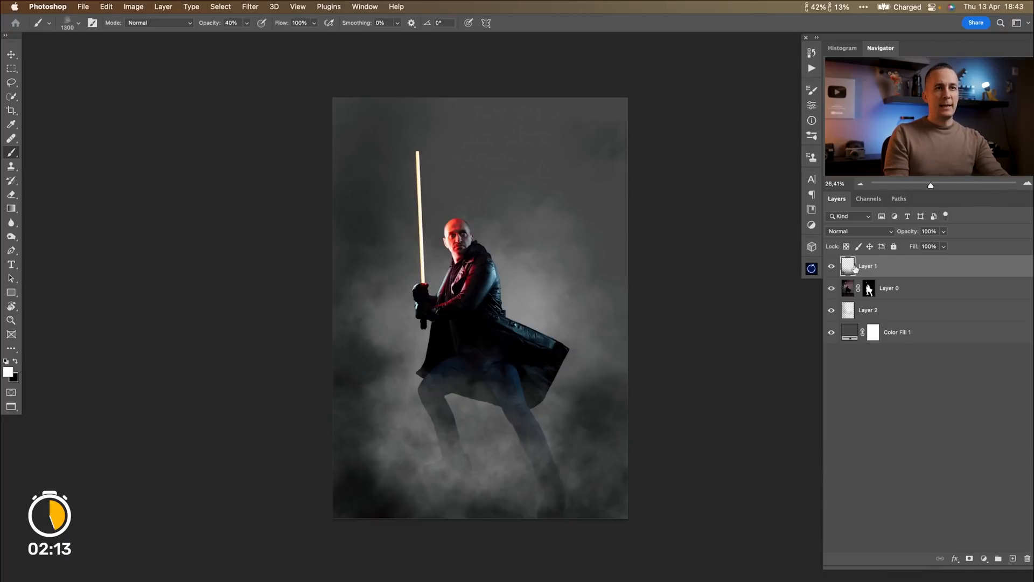
click(830, 266)
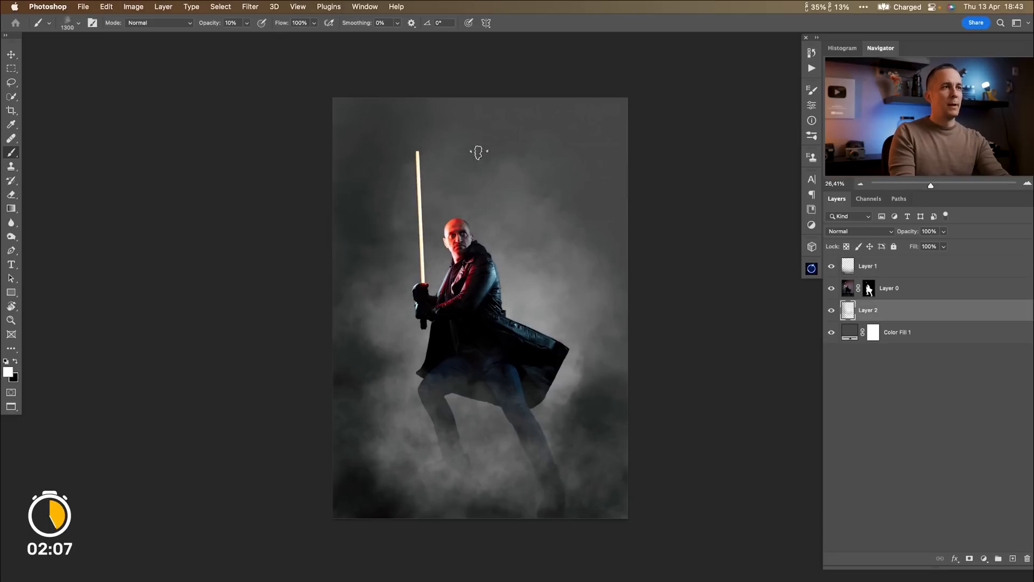
click(982, 558)
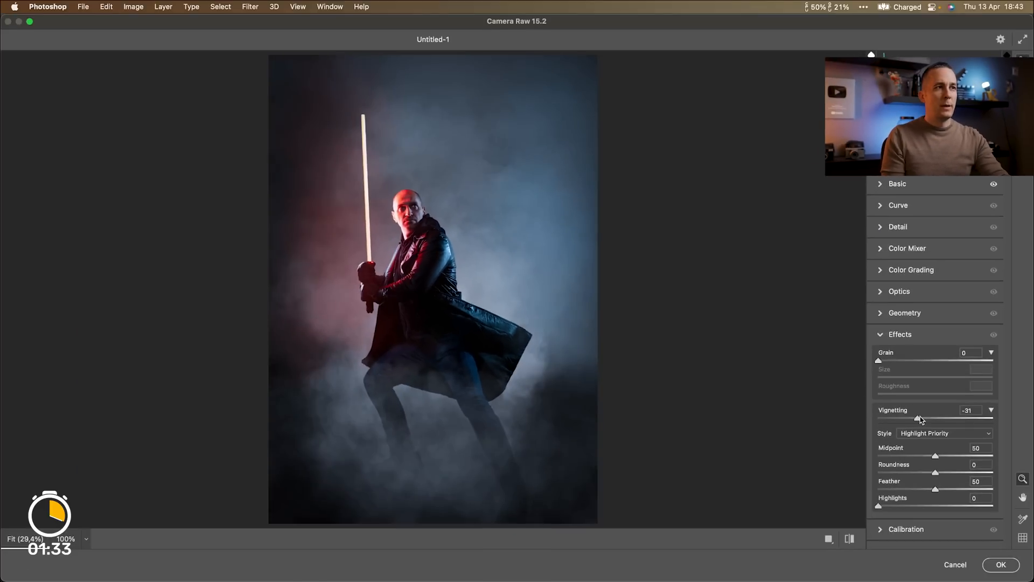
Accept the red-left, blue-right Camera Raw colour grade with vignette.
click(999, 563)
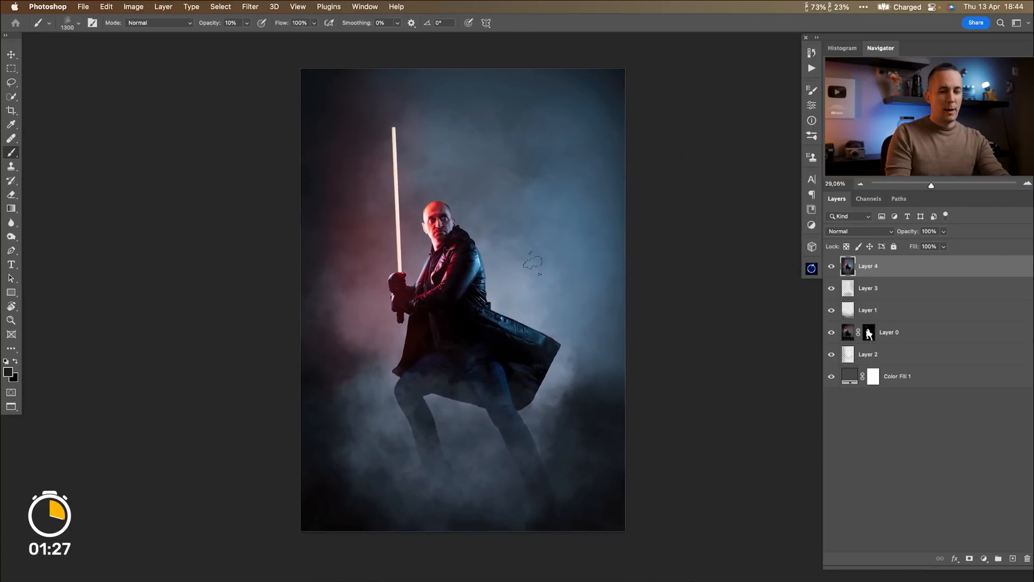
mouse_move(337, 559)
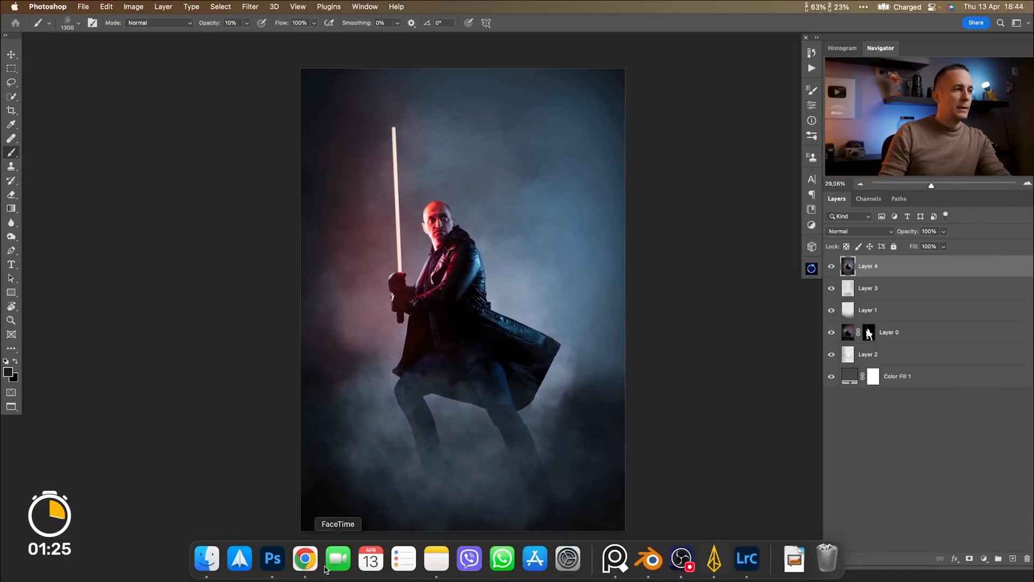
Switch to Chrome and rotate the Scifi Drone 3D preview to a head-on angle.
click(304, 559)
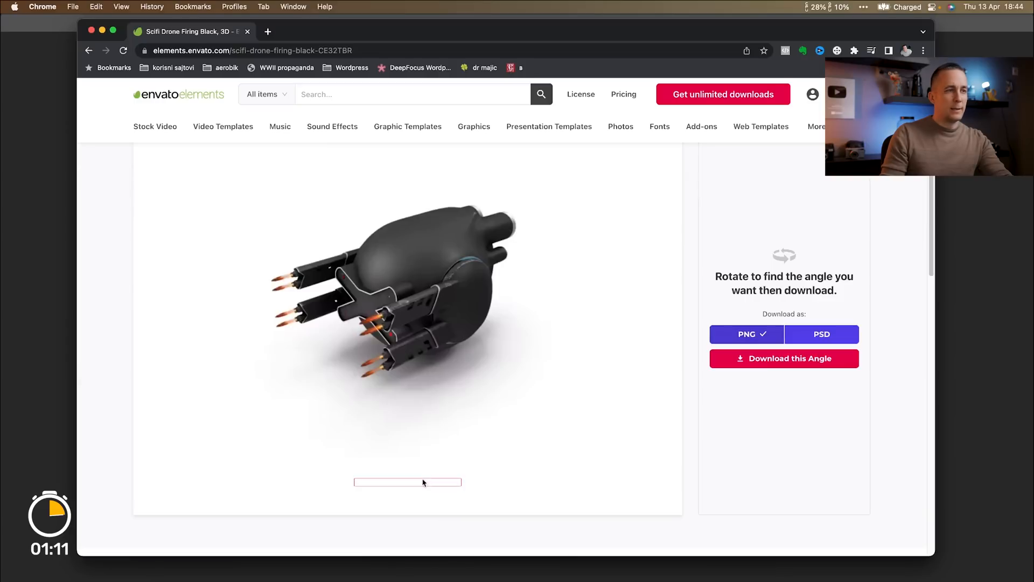
mouse_move(435, 314)
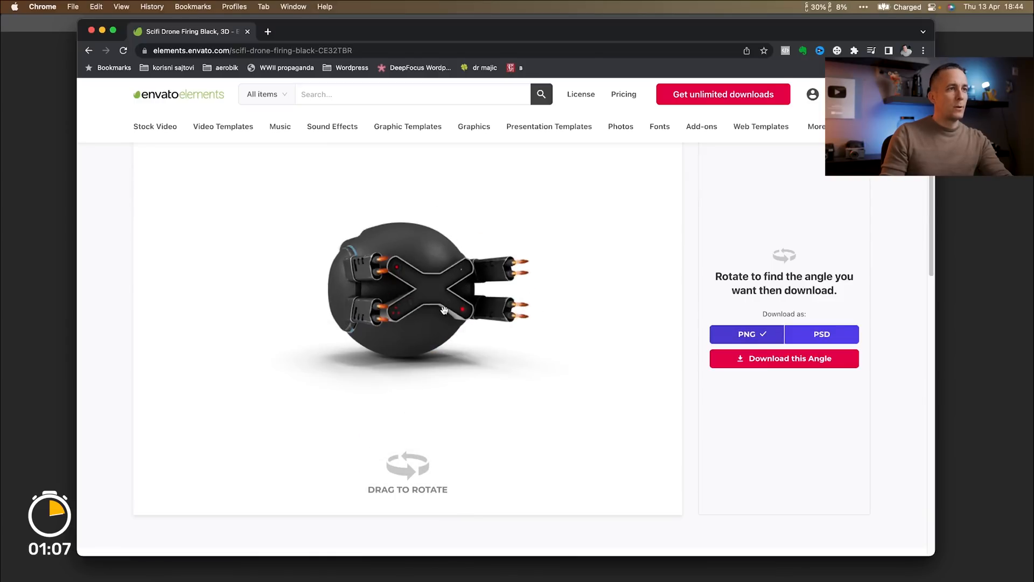
click(783, 358)
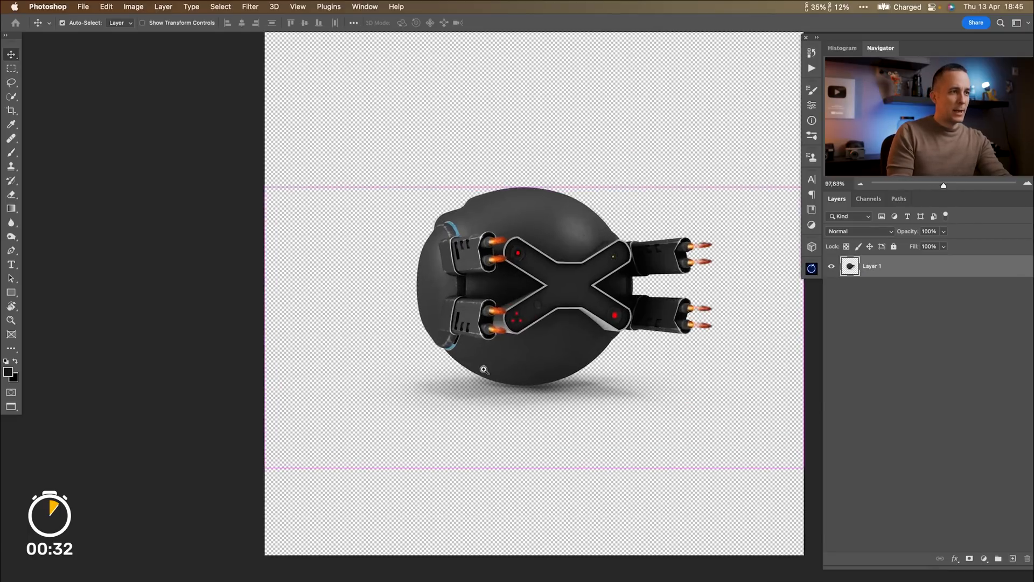
Place the drone PNG behind the fighter and Flip Horizontal the duplicate copy.
click(11, 194)
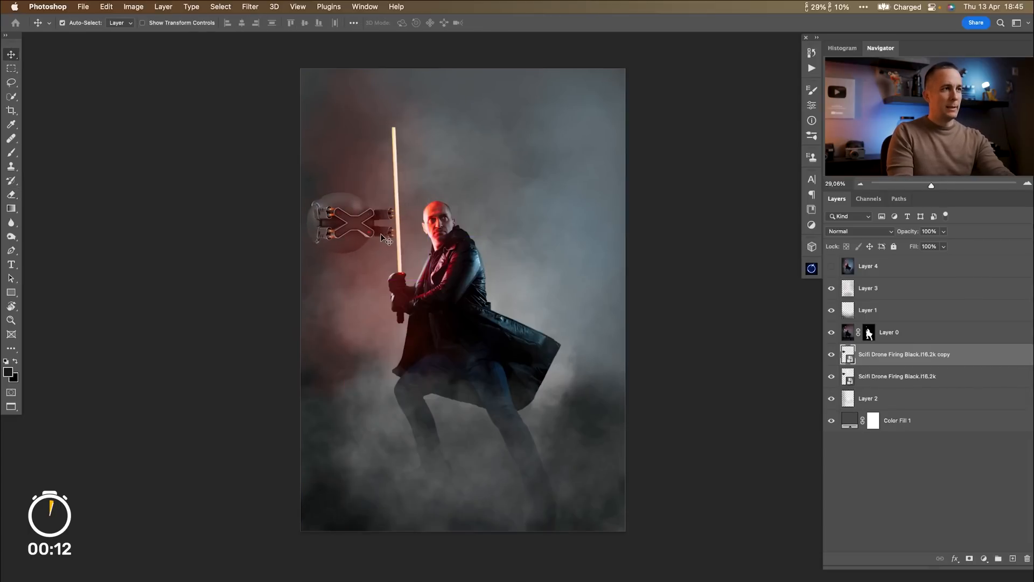
right_click(360, 237)
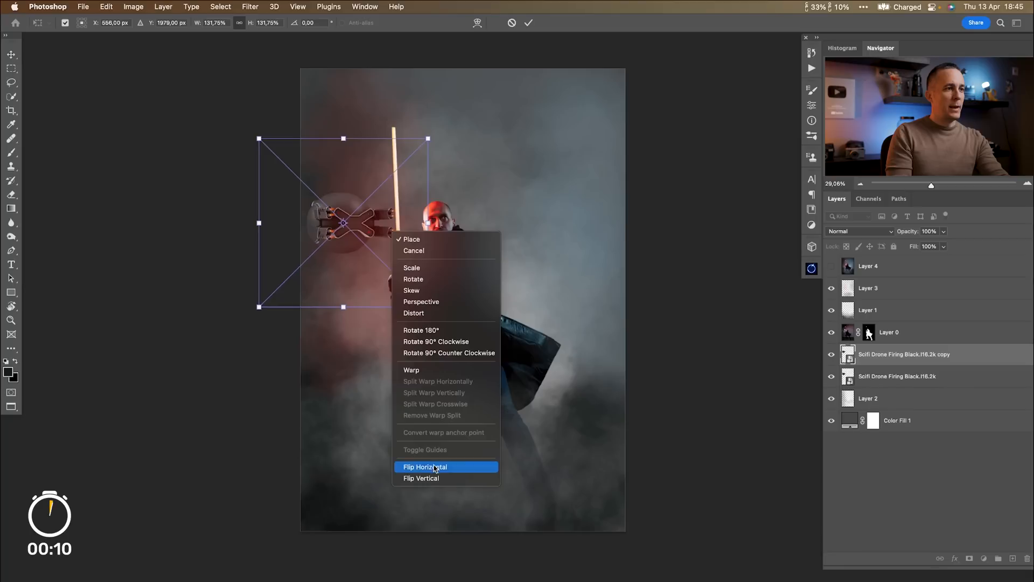
click(425, 467)
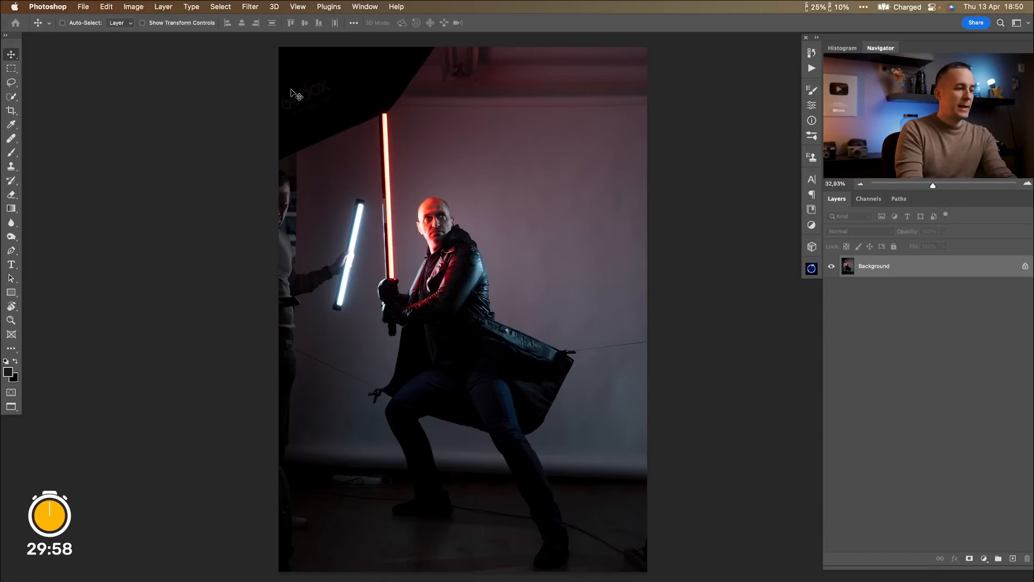
Pick Quick Selection and run Select Subject on the fighter in the studio photo.
click(11, 96)
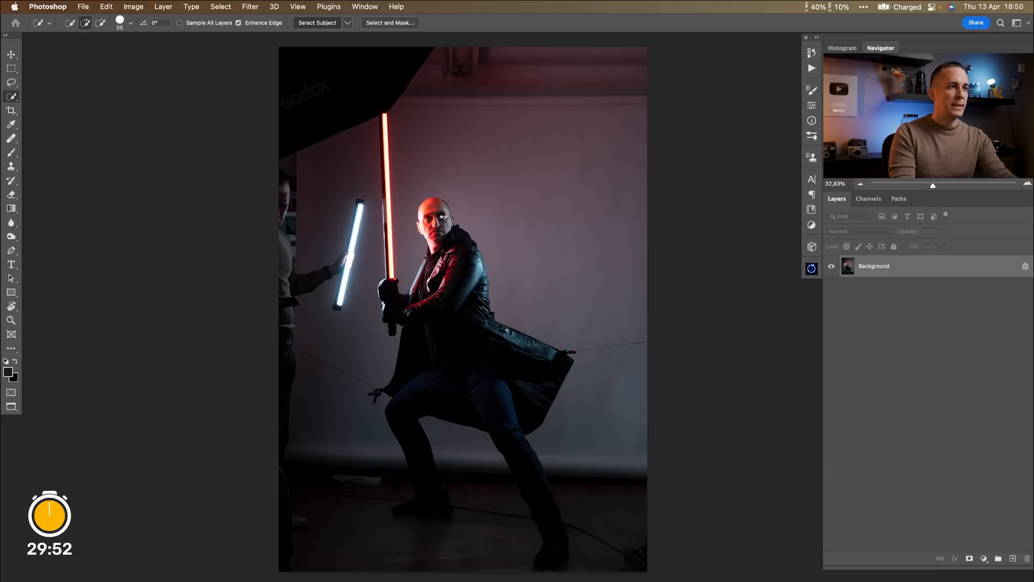
click(316, 23)
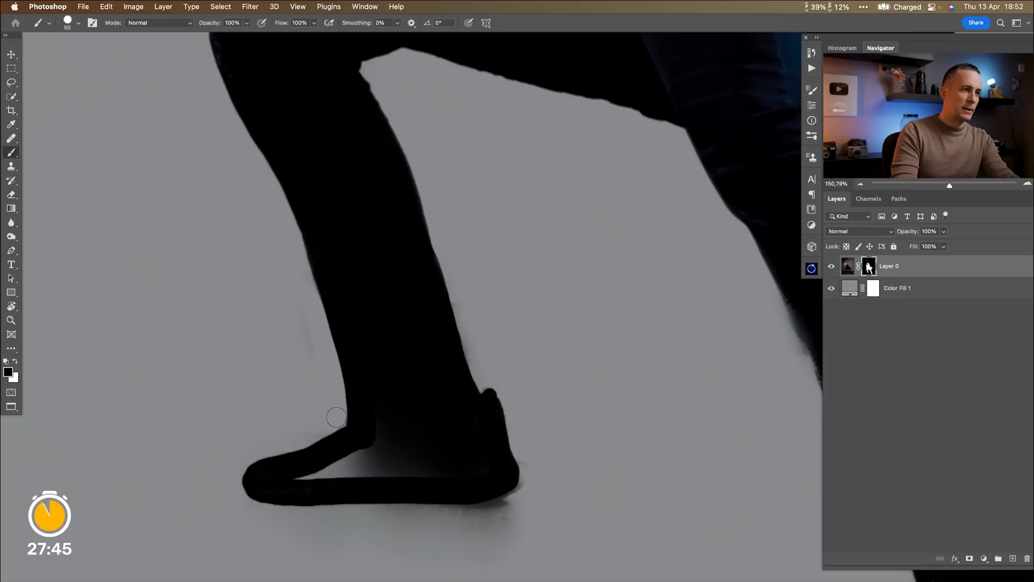
mouse_move(315, 426)
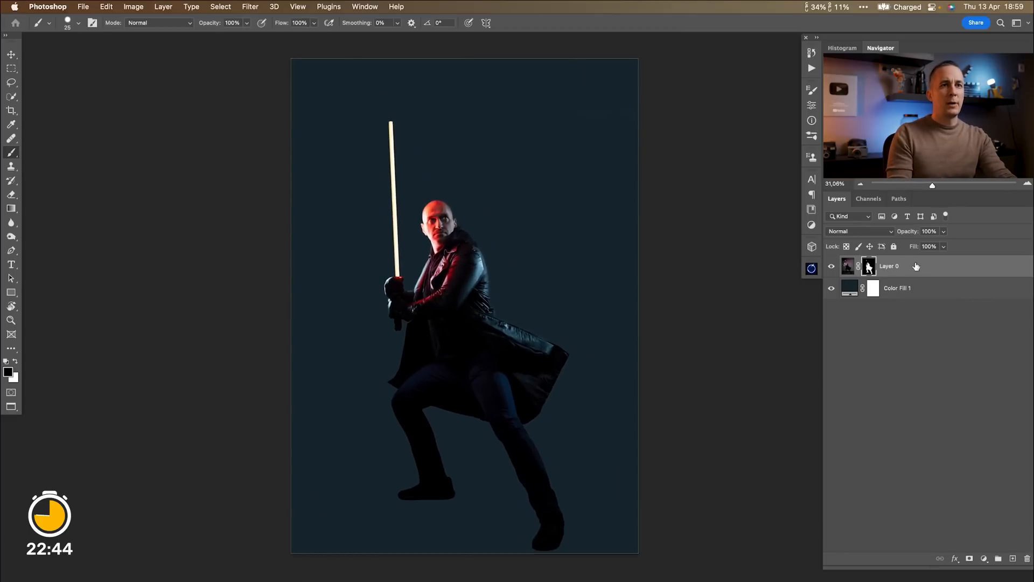
Edit the Color Fill thumbnail to a dark blue-teal backdrop colour.
double_click(890, 266)
text(Model)
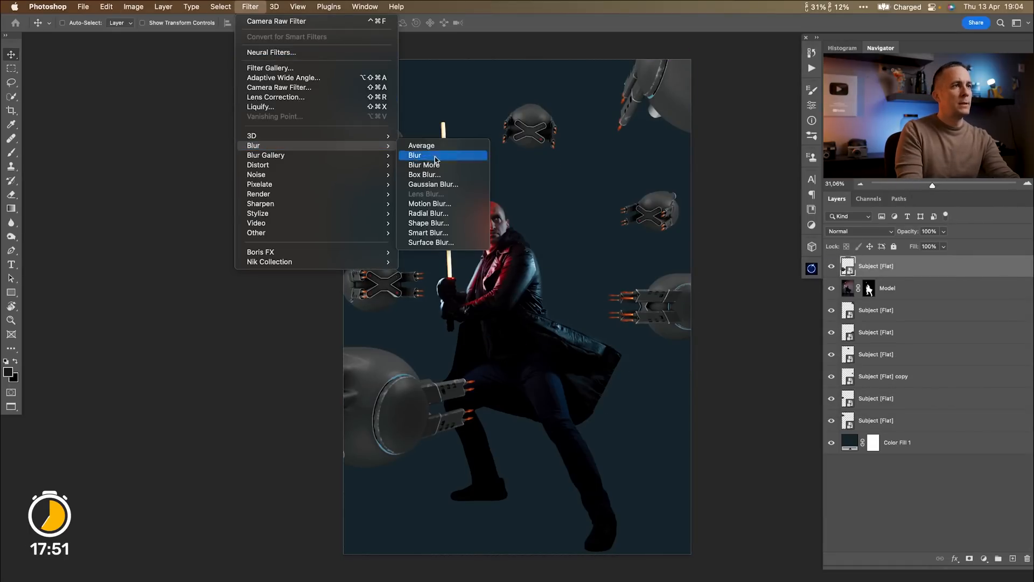
Apply an 18 px Gaussian Blur to the top drone layer and select the drone layers.
click(433, 184)
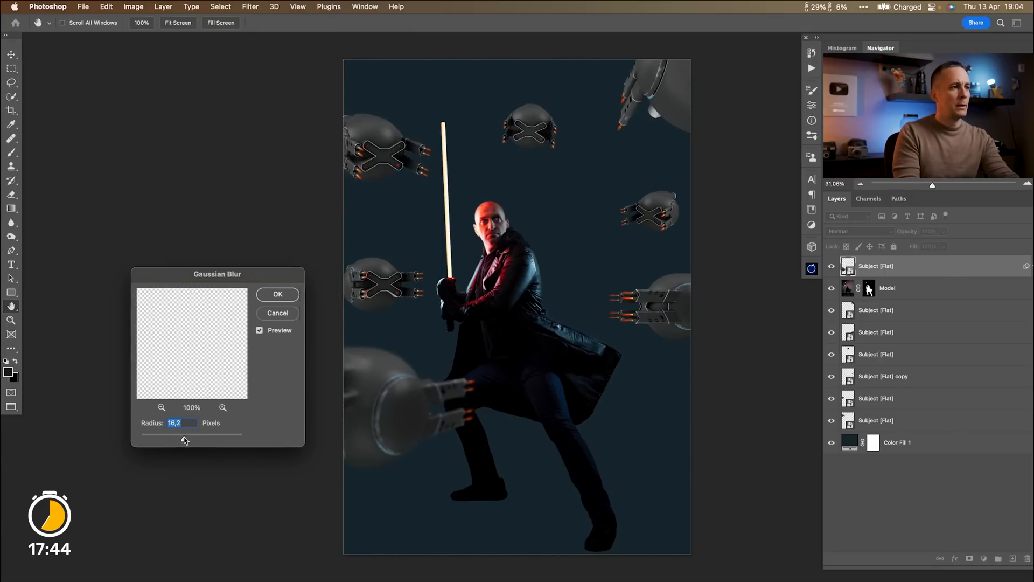
click(277, 293)
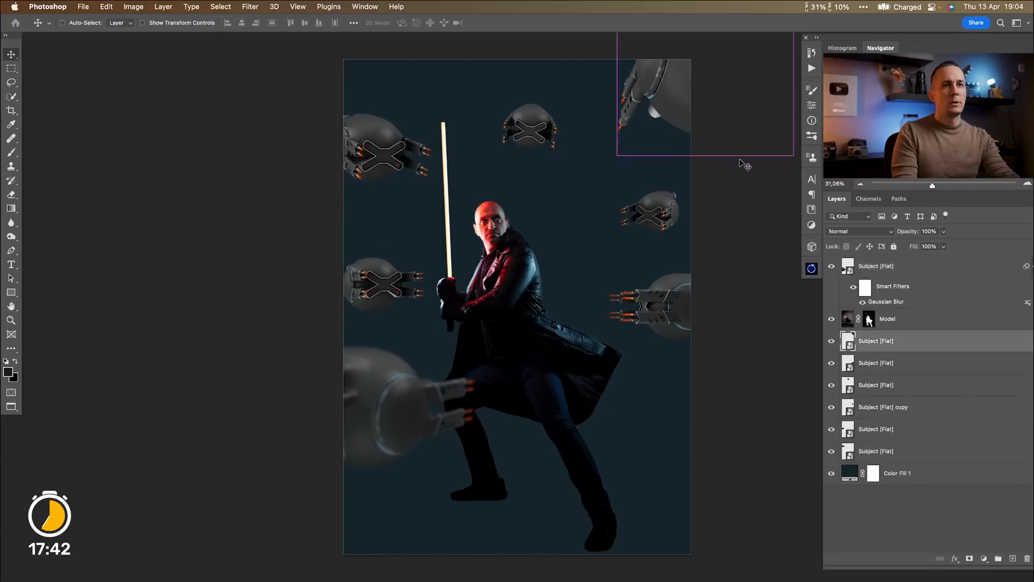
click(875, 267)
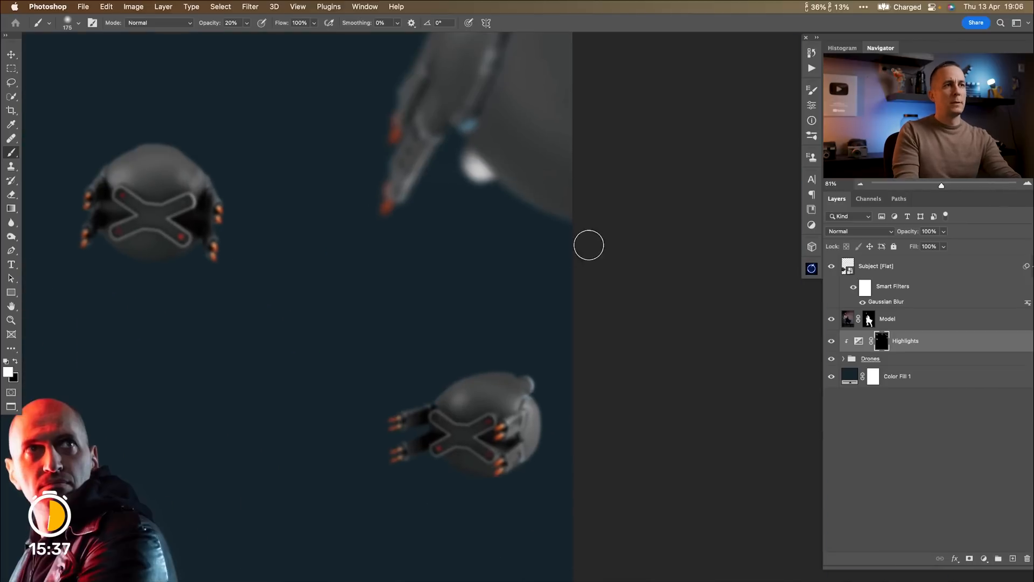
Add a clipped masked adjustment layer to brighten highlights on the fighter.
click(843, 358)
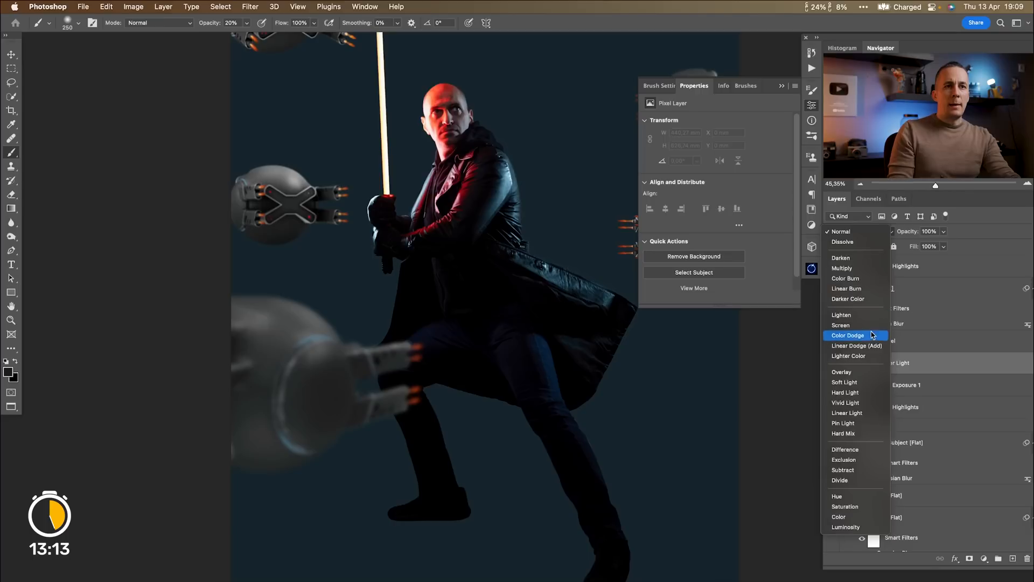
Set Lightsaber Light to Linear Dodge (Add) and pick a new foreground colour for the glow.
click(857, 345)
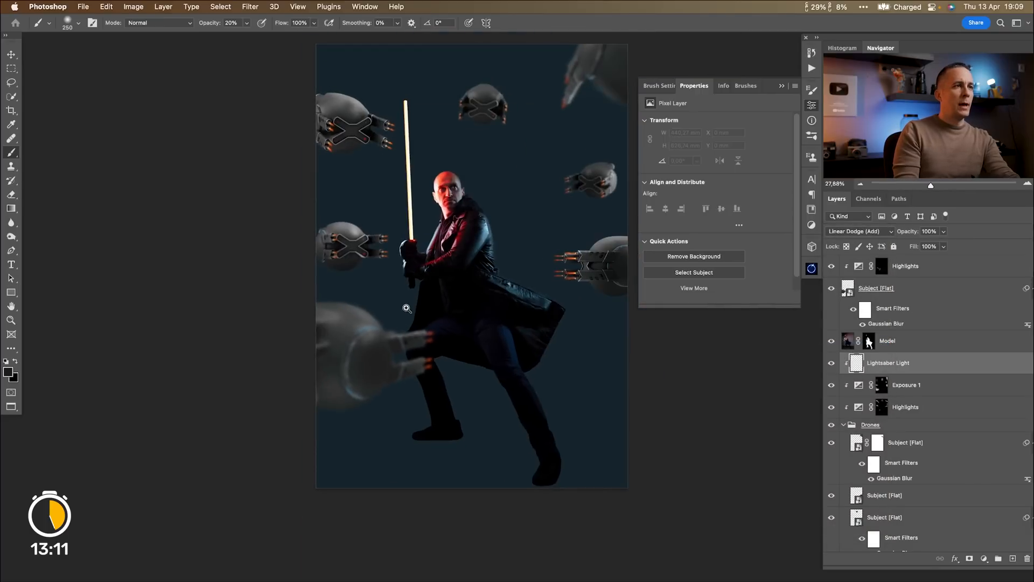
click(8, 367)
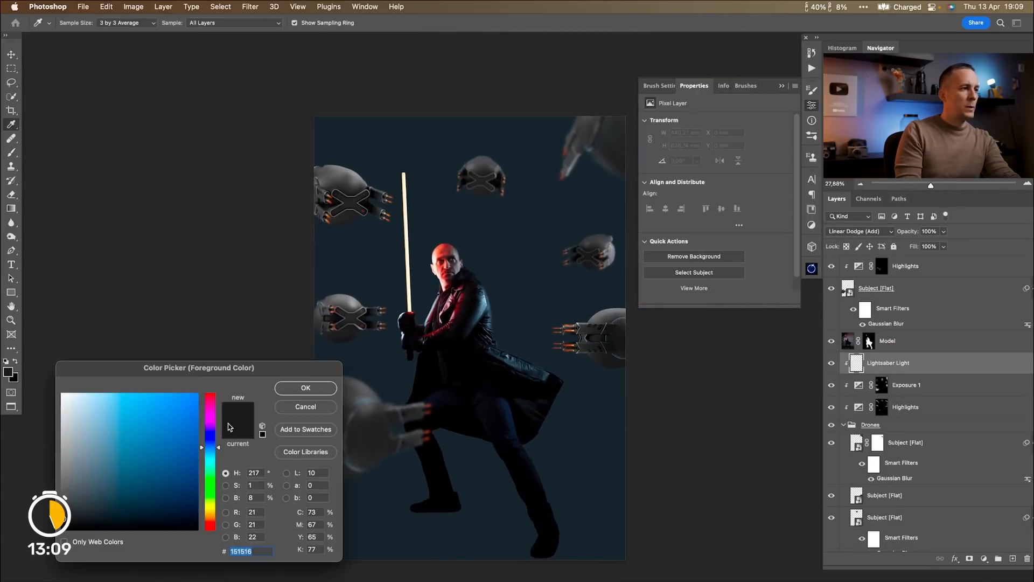
click(305, 388)
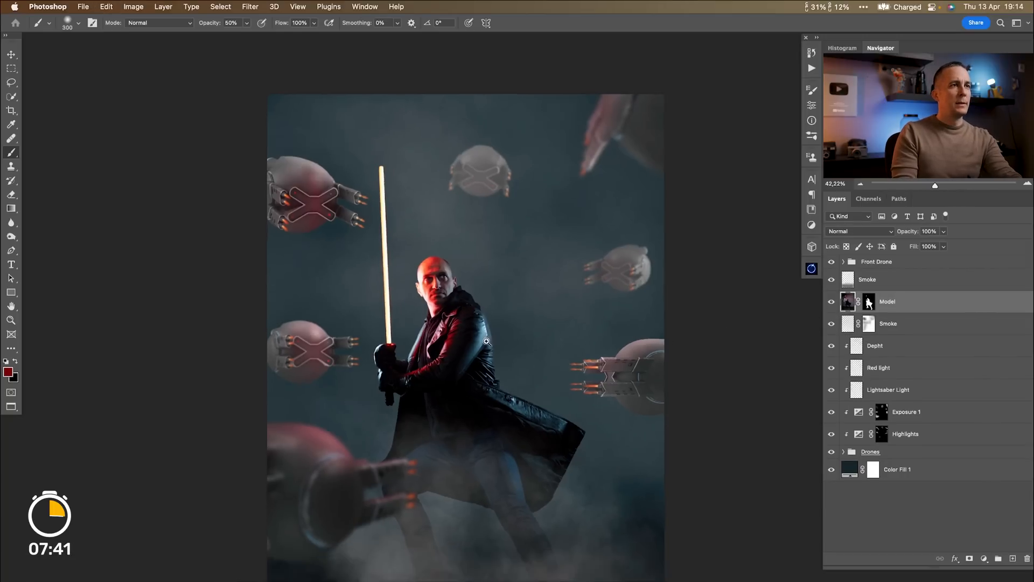
Arrange the smoke and front-drone layers around the Model layer in the stack.
click(877, 260)
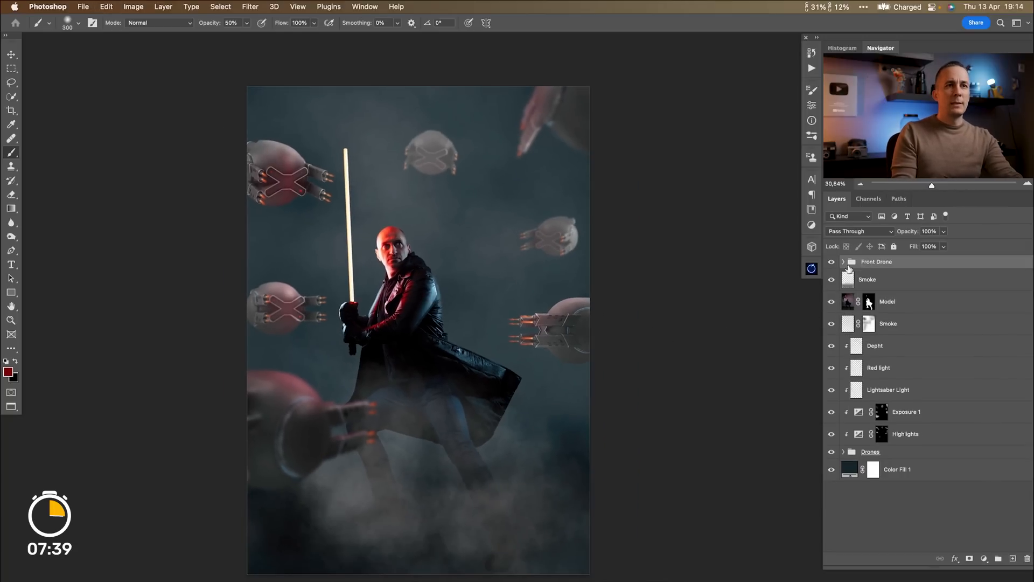
click(813, 268)
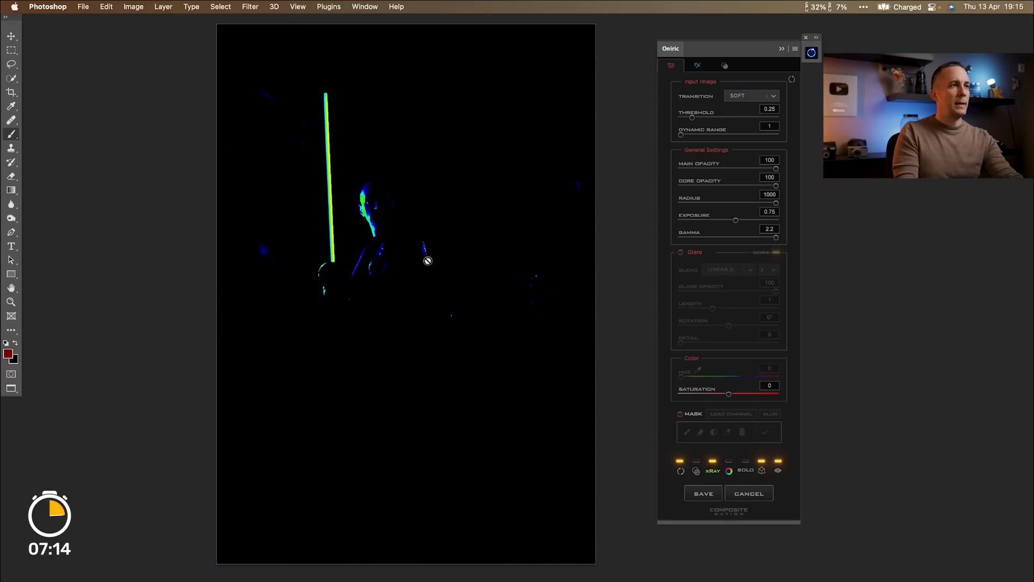
Turn off Oniric's xRay preview to see the red glow over the full composite.
click(728, 471)
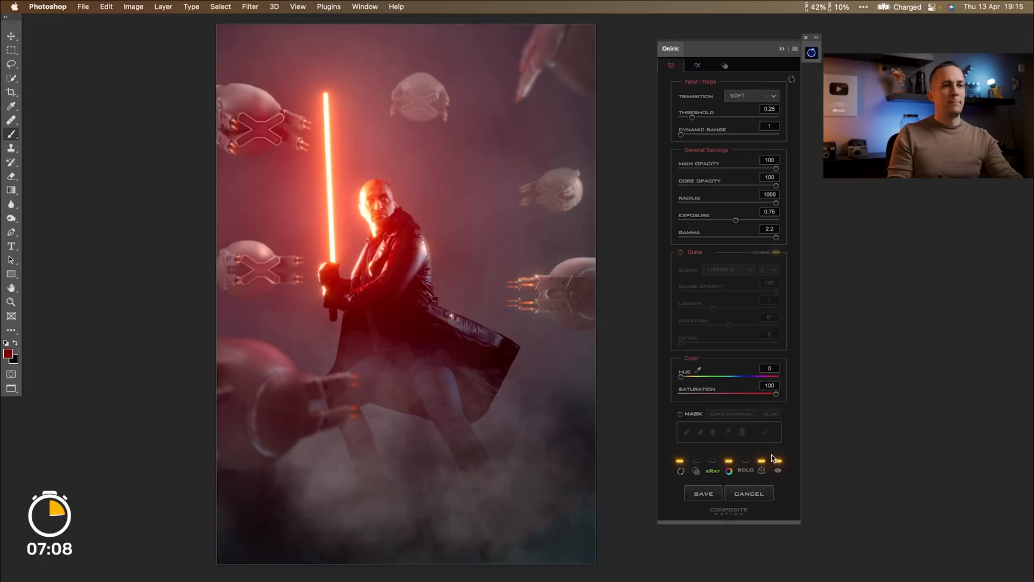
mouse_move(702, 133)
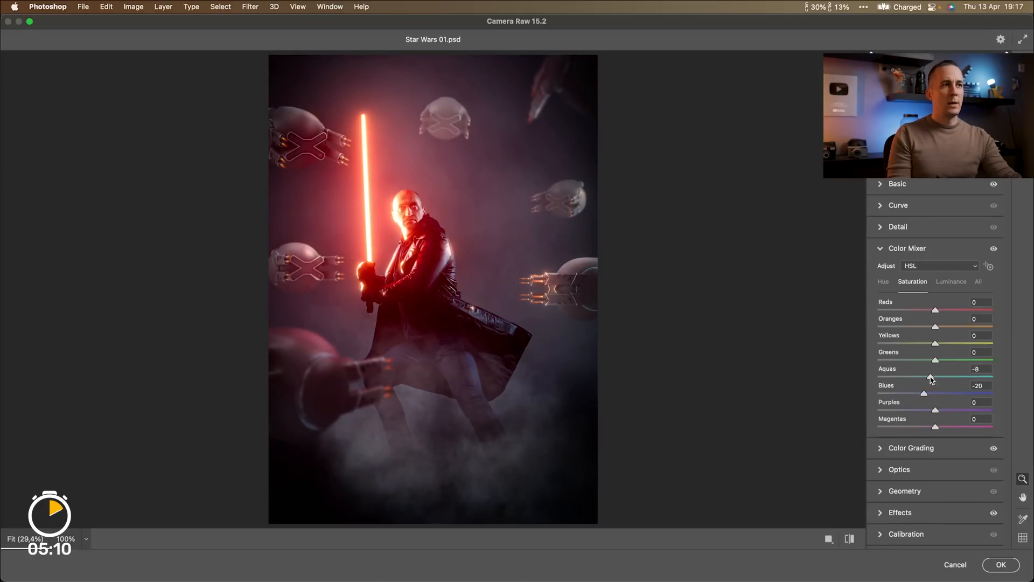
In Camera Raw's Basic panel, raise contrast, texture and clarity and lower blacks and temperature.
click(897, 183)
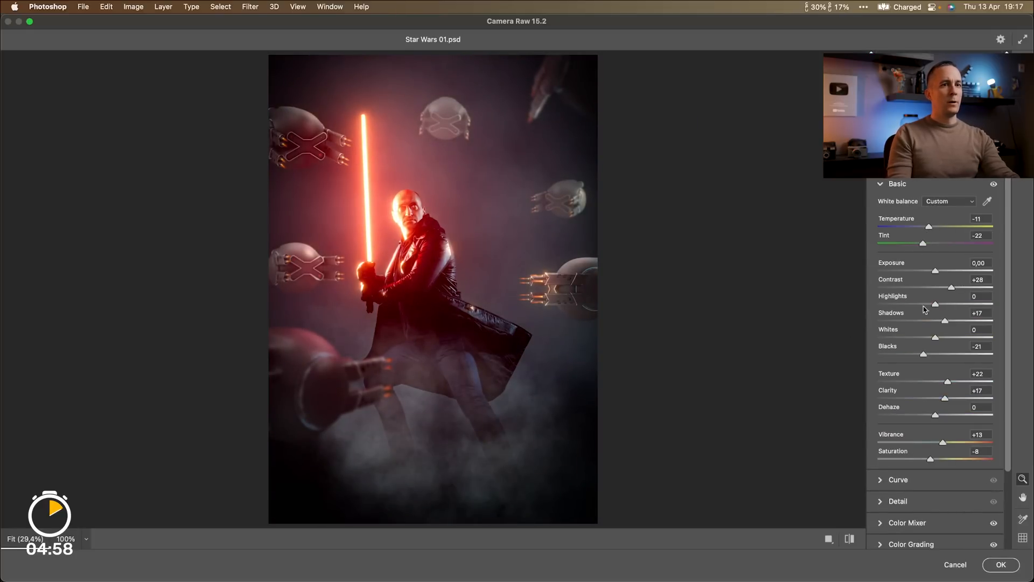
click(1001, 563)
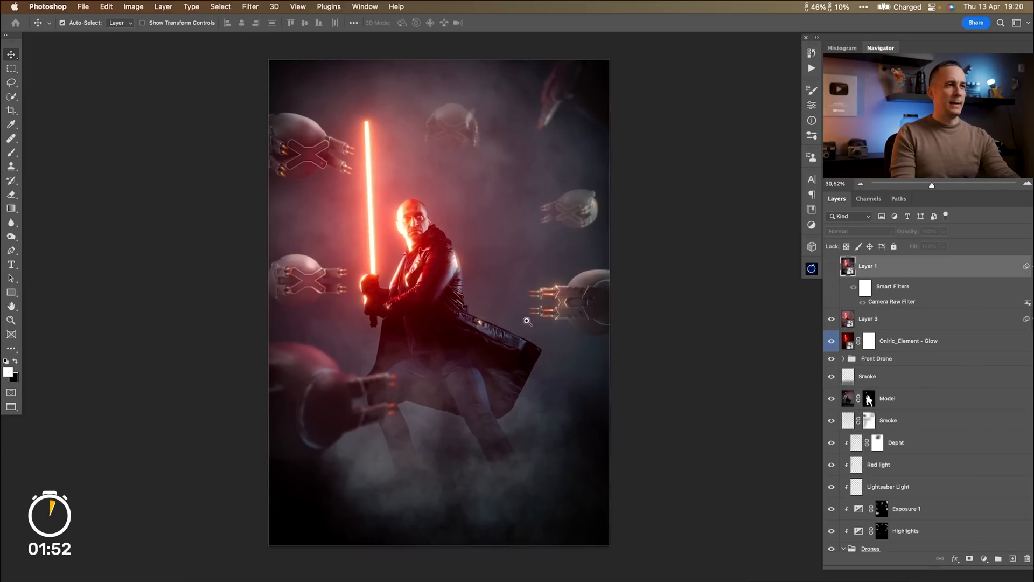
Tidy the Layers panel after applying the Camera Raw grade as a smart filter.
click(11, 264)
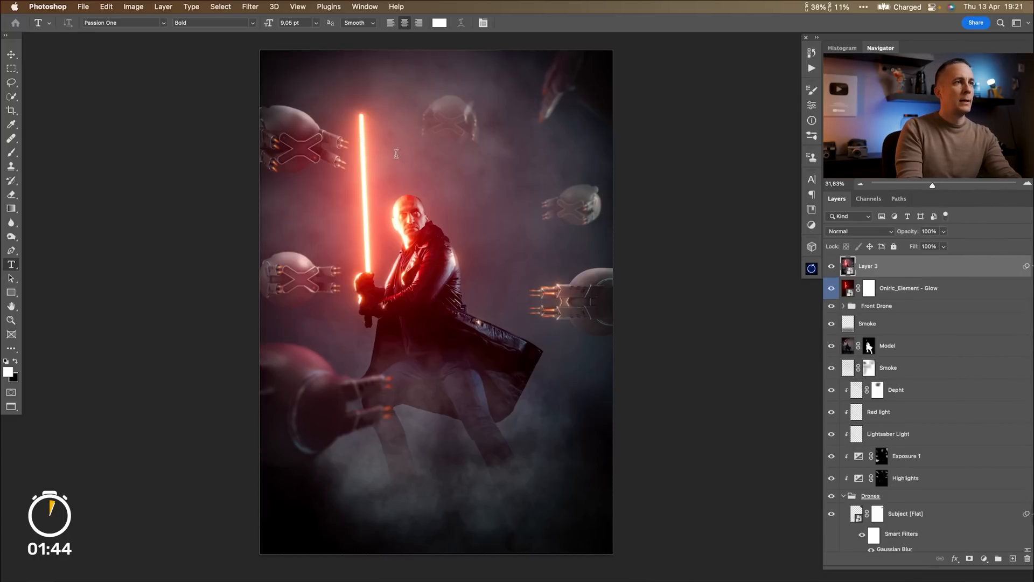
Start a title text layer on the canvas and type STAR WARS.
click(397, 152)
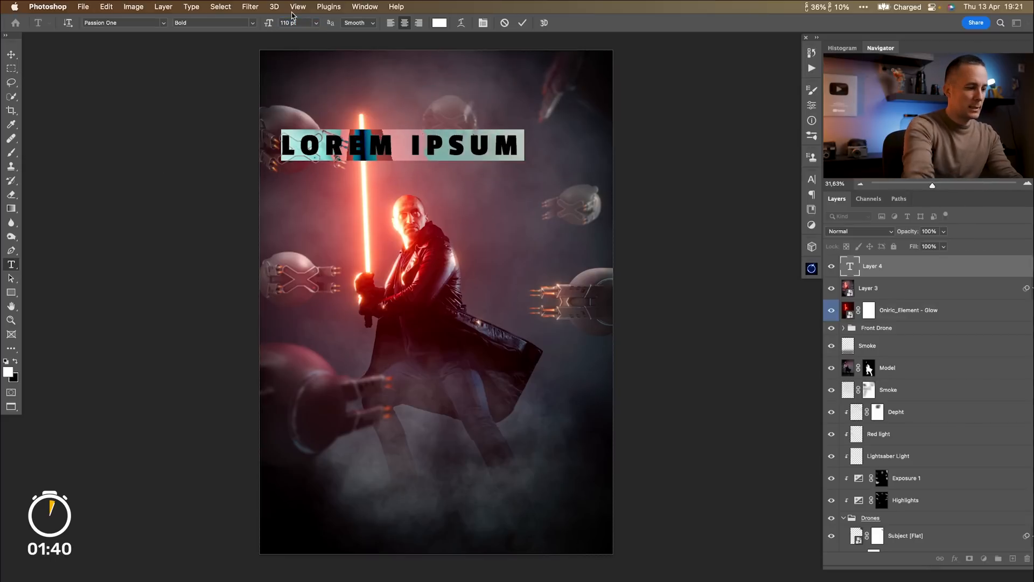
text(STAR WARS)
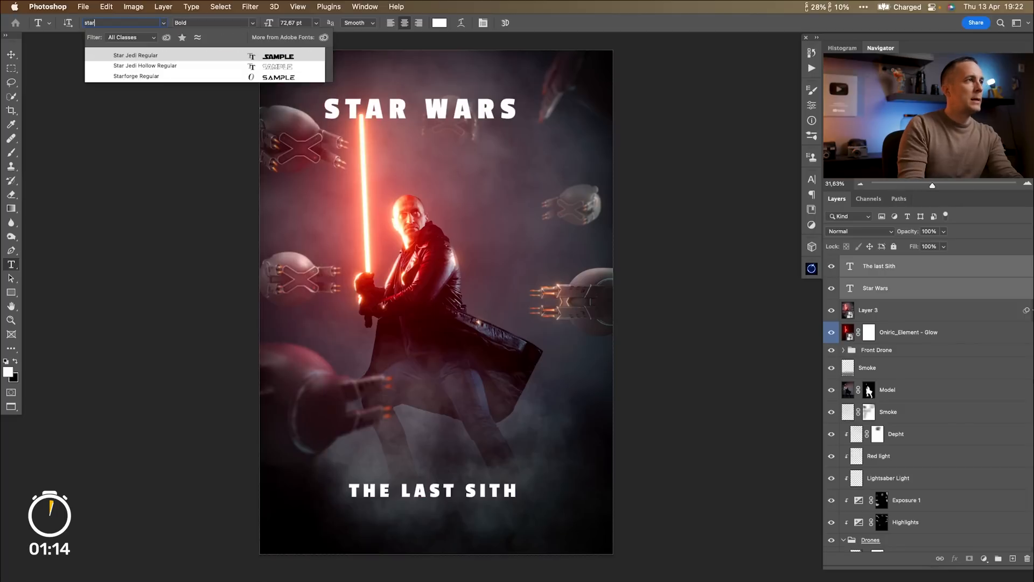
Preview Starforge and other Star Wars-style fonts on the title, settling on Star Jedi Hollow.
click(136, 76)
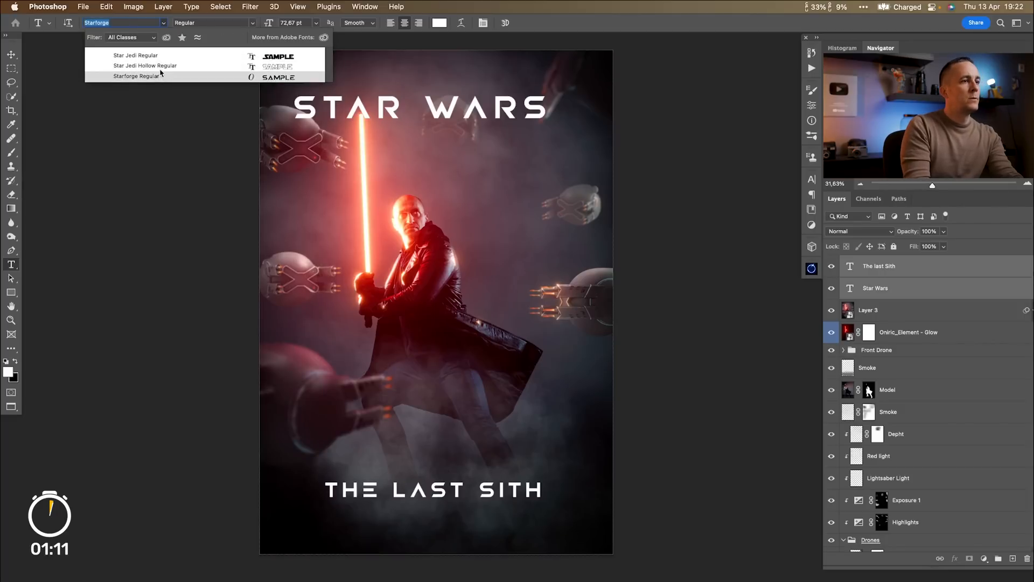
click(146, 66)
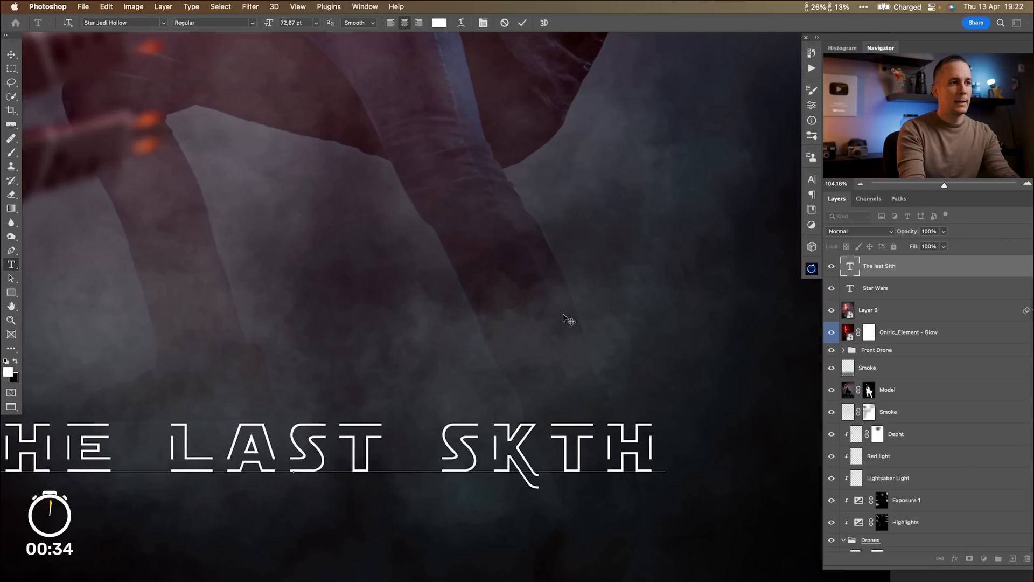
click(123, 22)
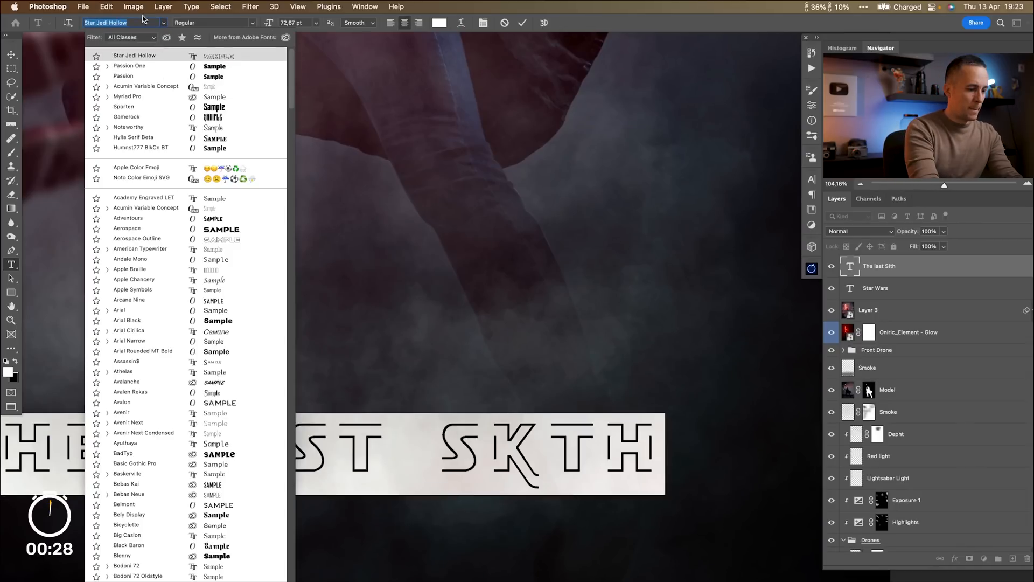
Search 'Star Jedi' and apply the solid Star Jedi font to the subtitle.
text(Star Jedi)
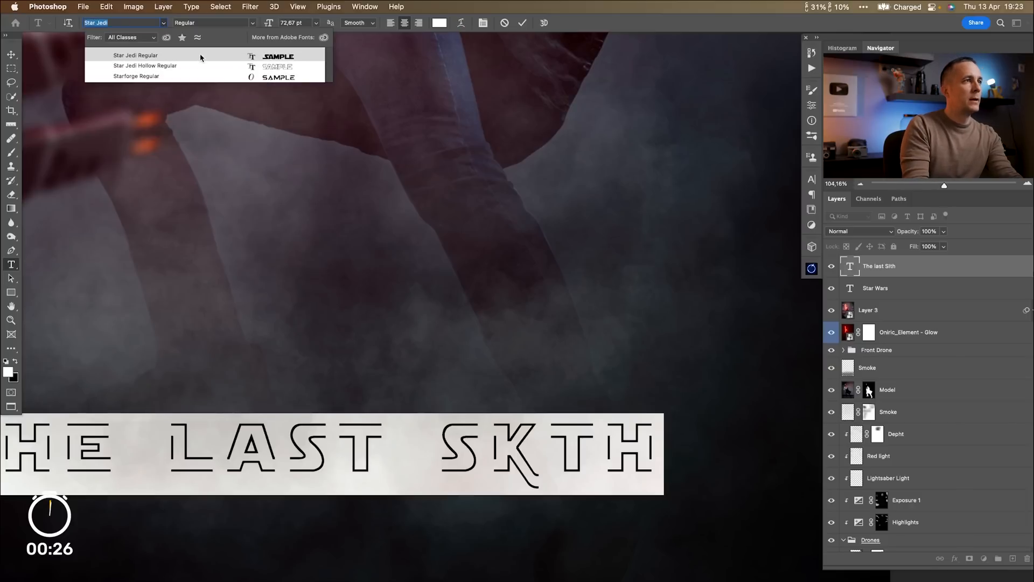
click(146, 65)
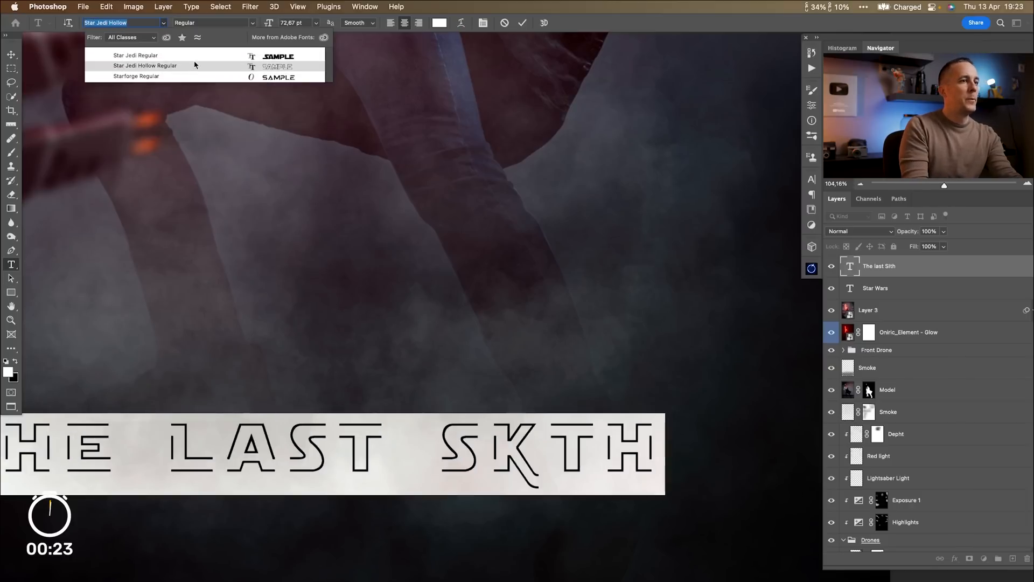
click(136, 55)
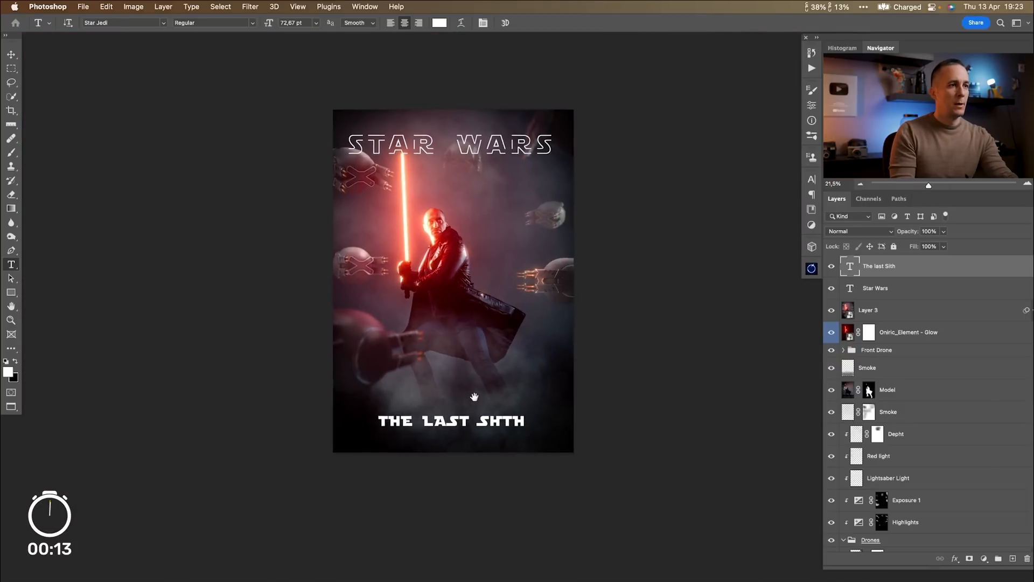
click(10, 54)
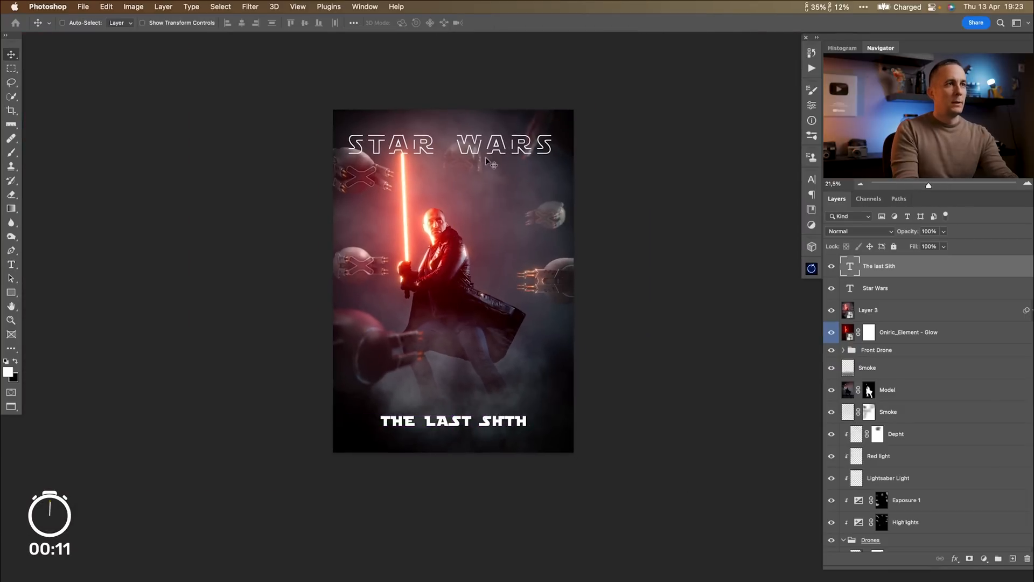
click(875, 288)
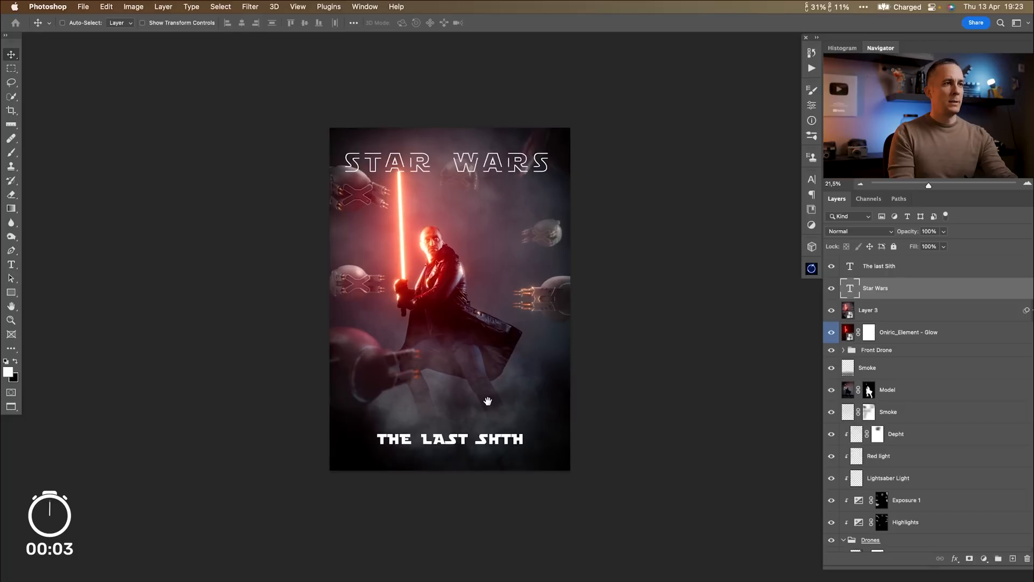
click(879, 265)
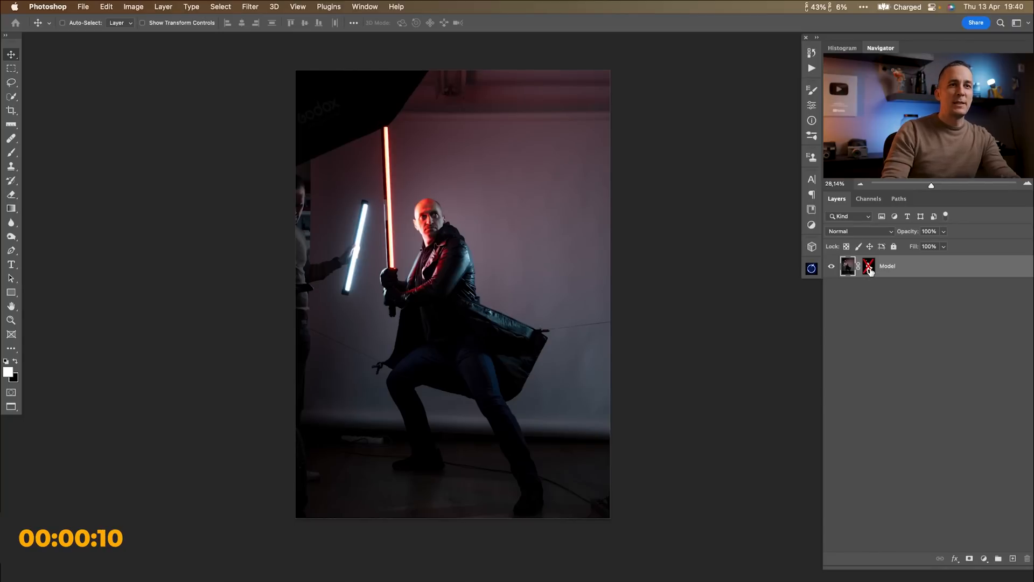
Re-enable the Model layer's mask so the fighter sits cut out on transparency.
click(868, 266)
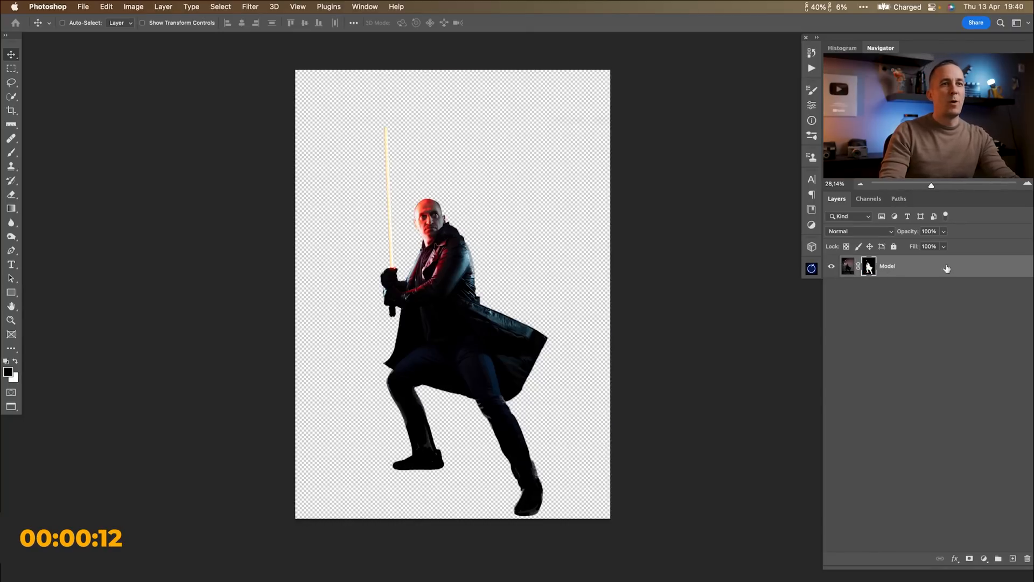
click(869, 266)
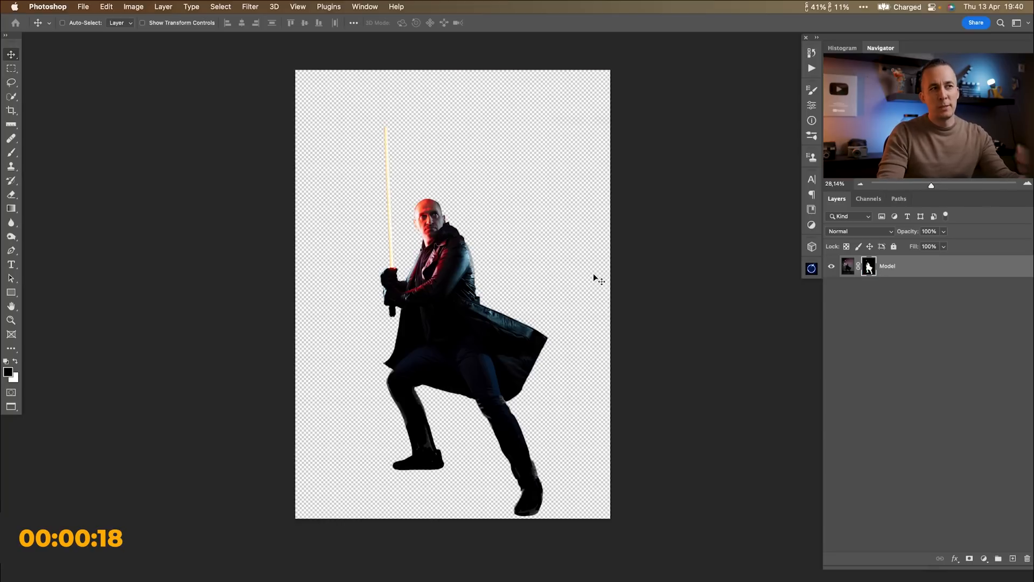
mouse_move(569, 298)
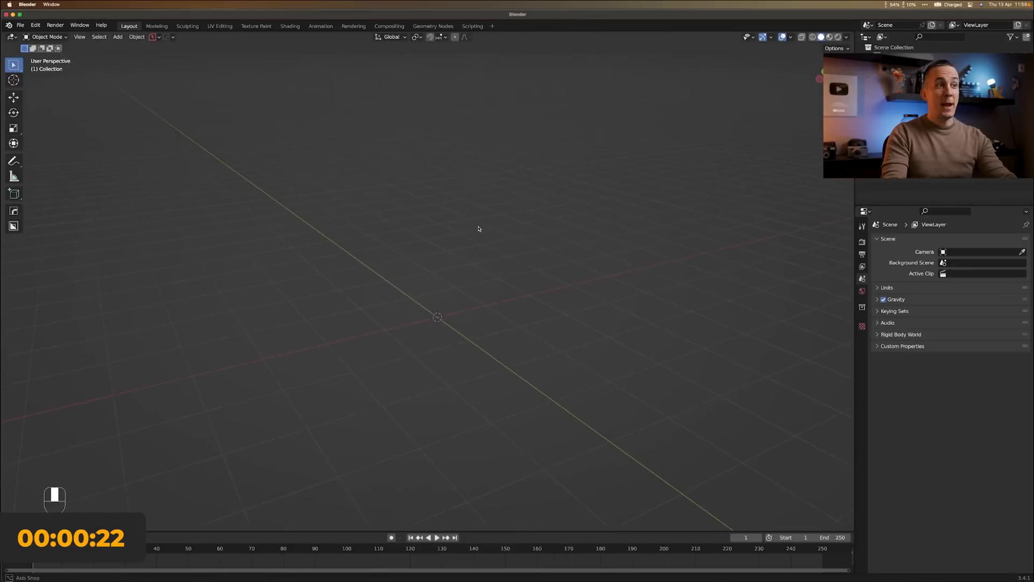
Add a UV sphere, scale it up and begin editing its faces for the drone body, undoing a bad inset.
key(shift+a)
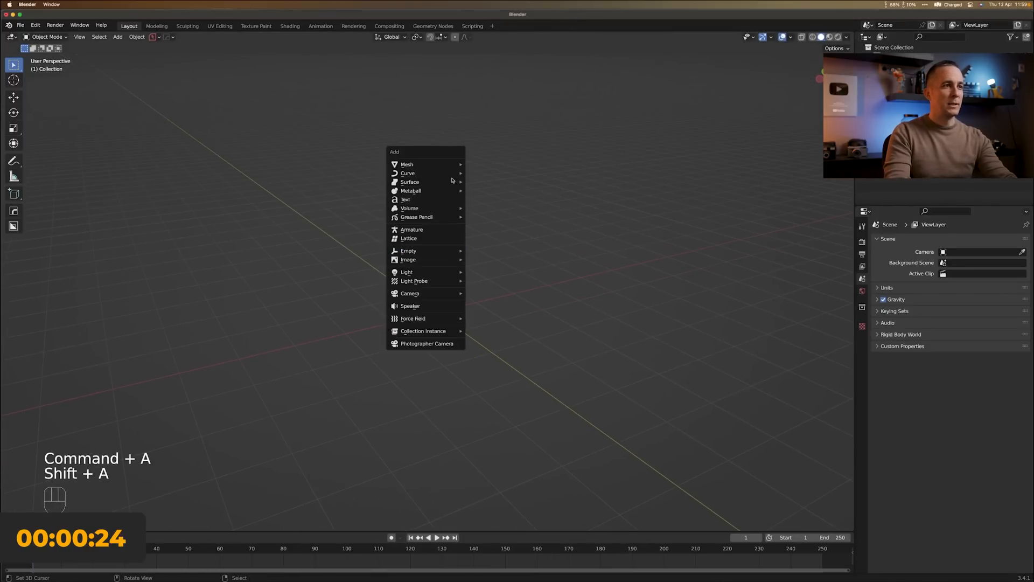
click(407, 164)
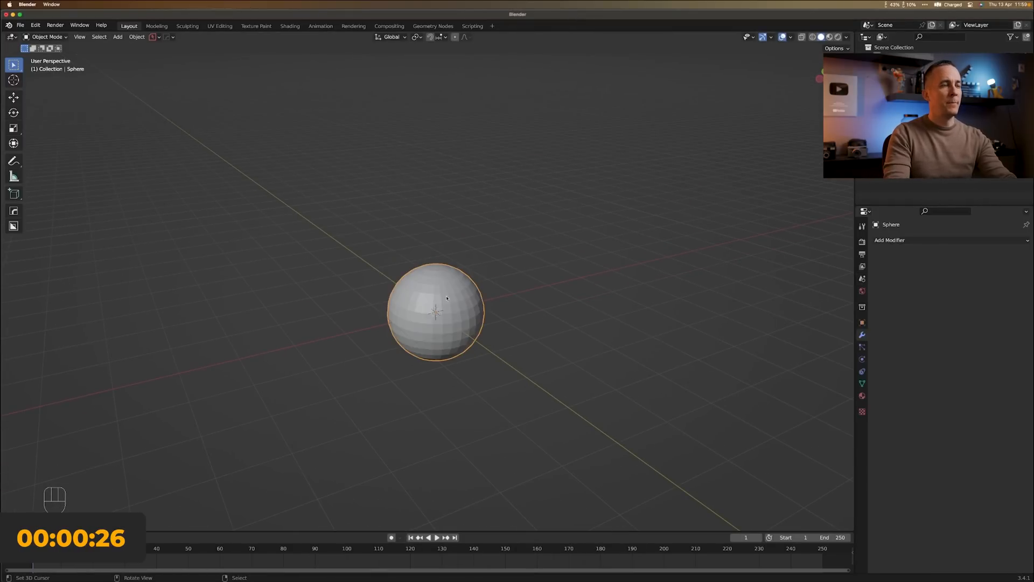
key(r)
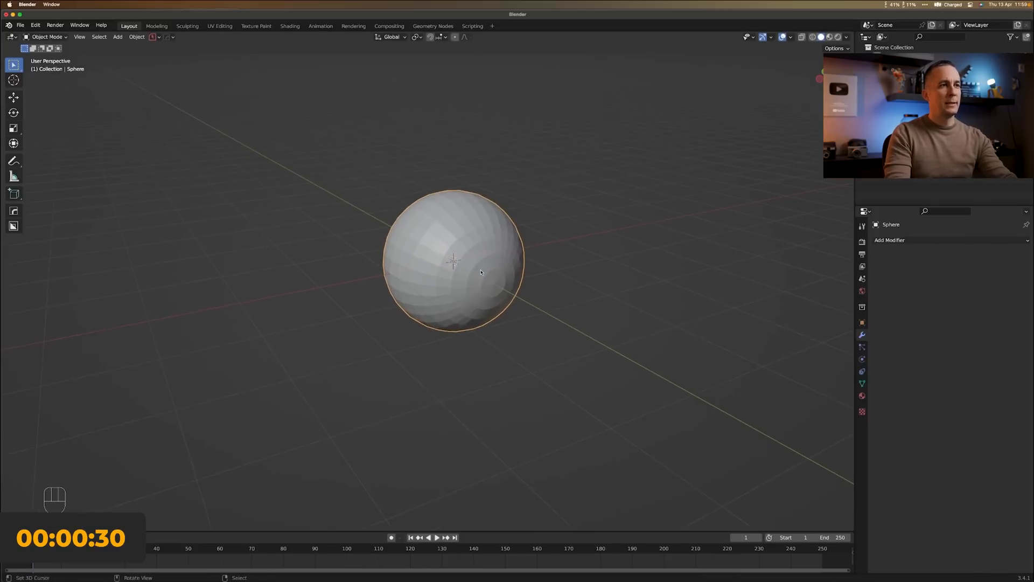
key(Tab)
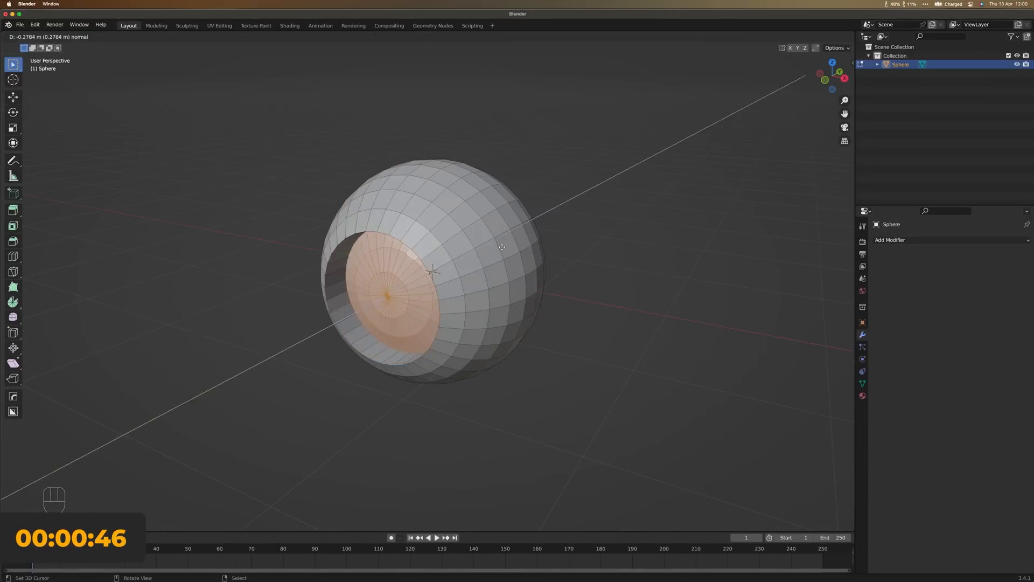
key(cmd+z)
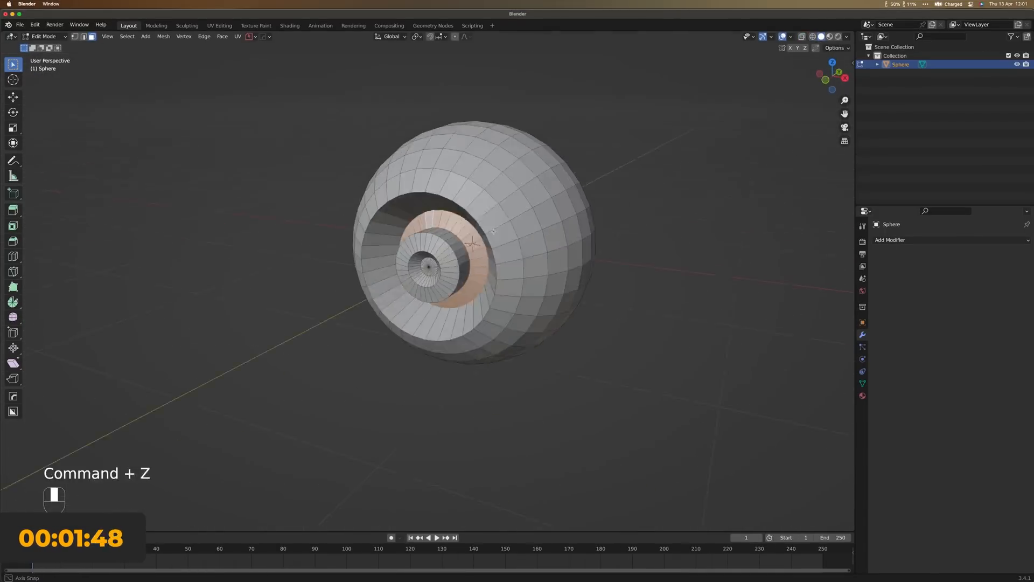
key(Tab)
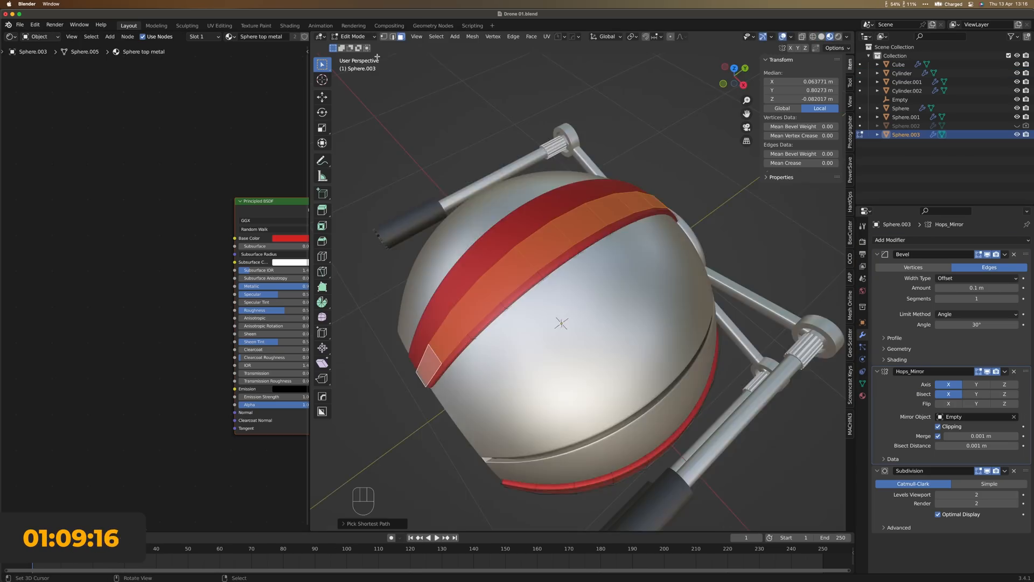
Return to Edit Mode to keep refining the drone mesh.
key(Tab)
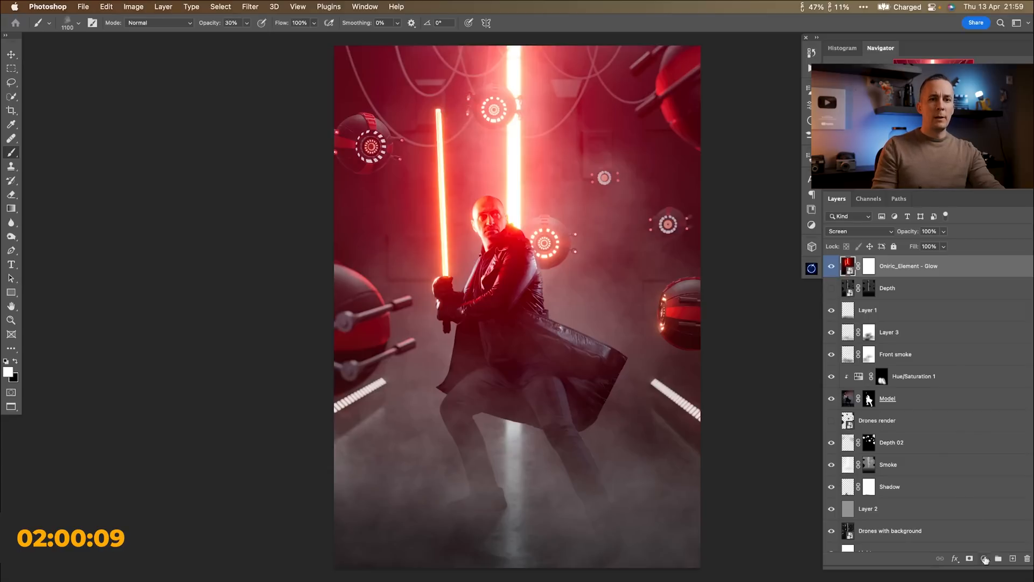
Add a blue-teal colour adjustment layer blended over the poster's right side.
click(983, 558)
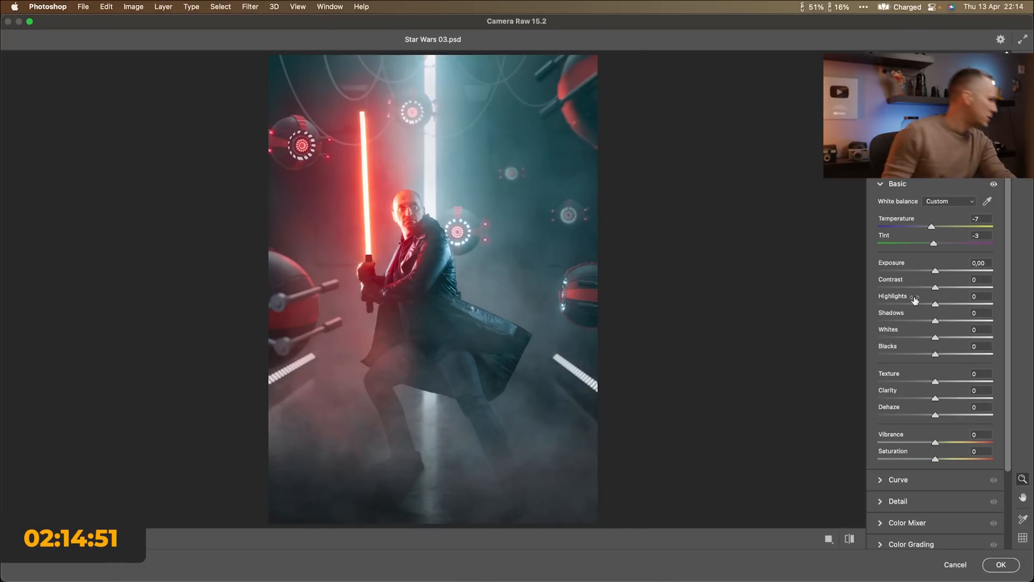
mouse_move(914, 298)
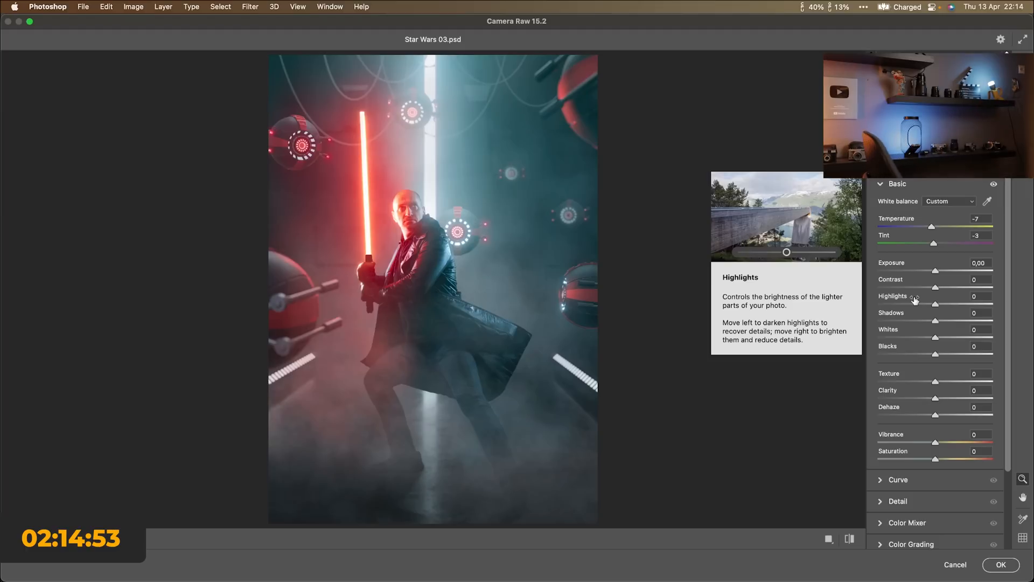